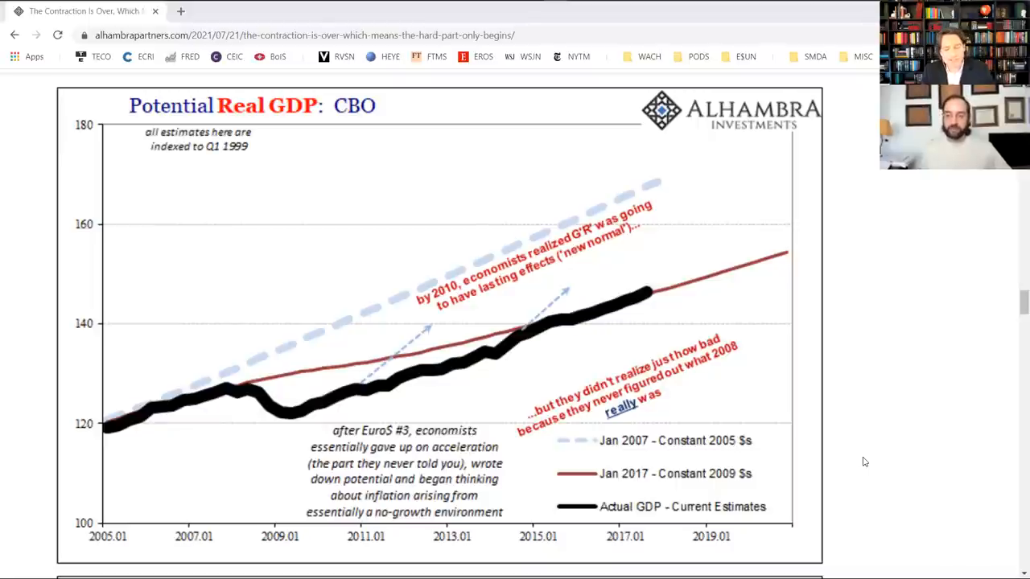
{"action": "scroll", "scroll_direction": "down", "scroll_amount": 3}
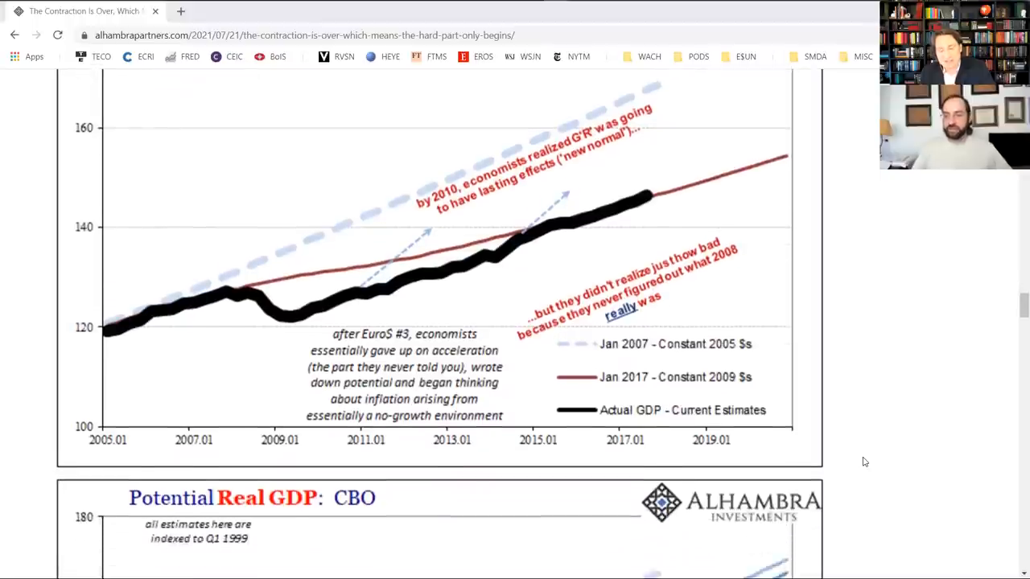
{"action": "scroll", "scroll_direction": "down", "scroll_amount": 3}
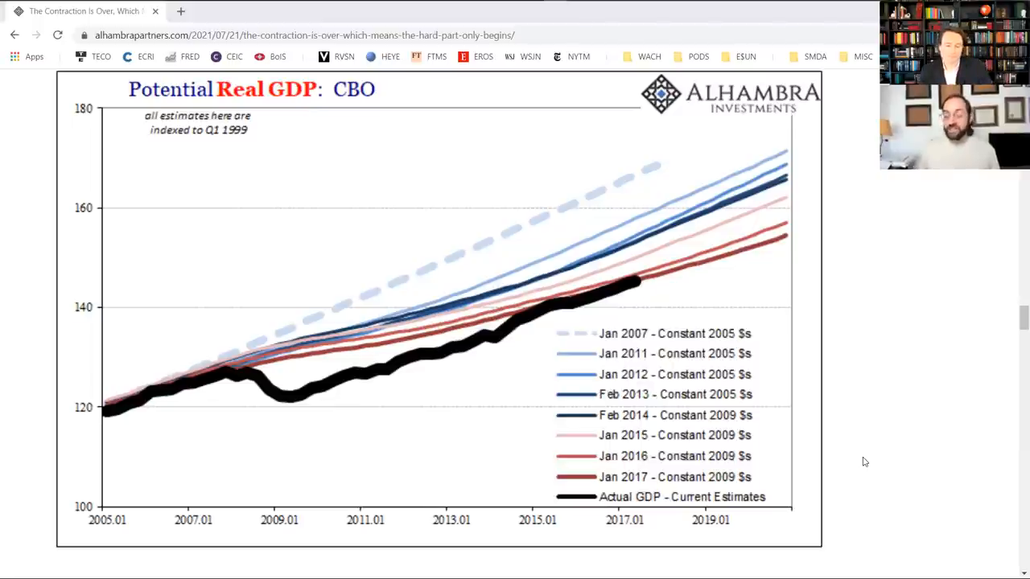
{"action": "mouse_move", "coordinate": [752, 259]}
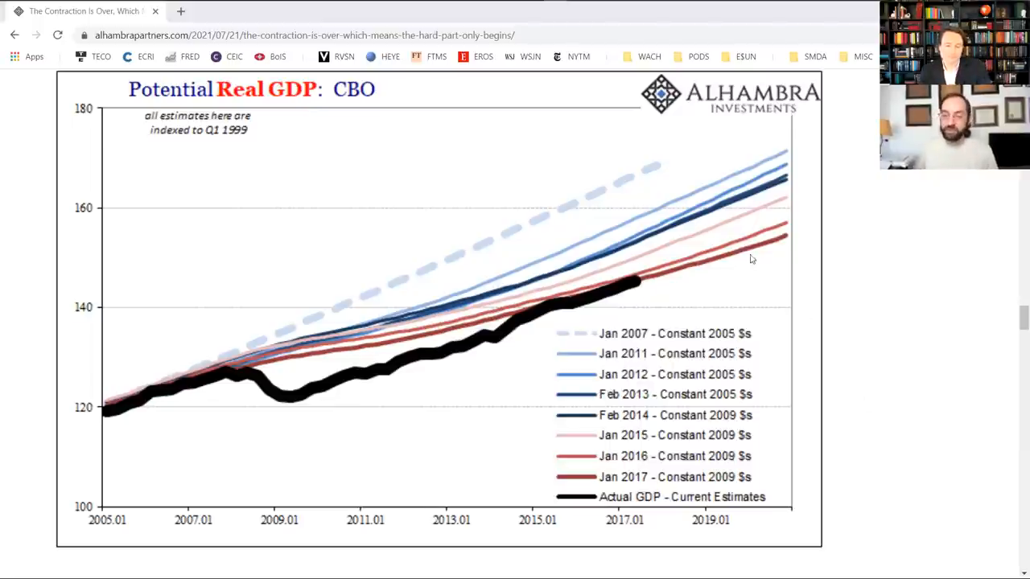